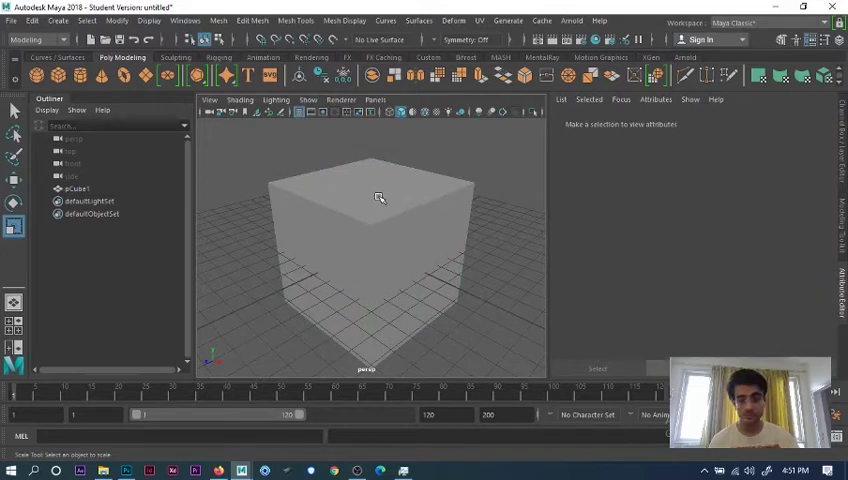
Hold the spacebar to bring up the hotbox of camera views.
key(space)
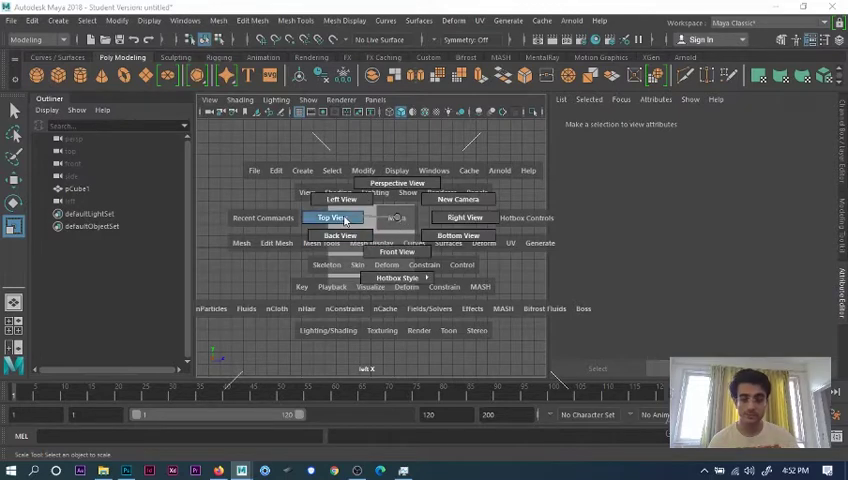
Switch the viewport to Top View from the hotbox.
click(330, 218)
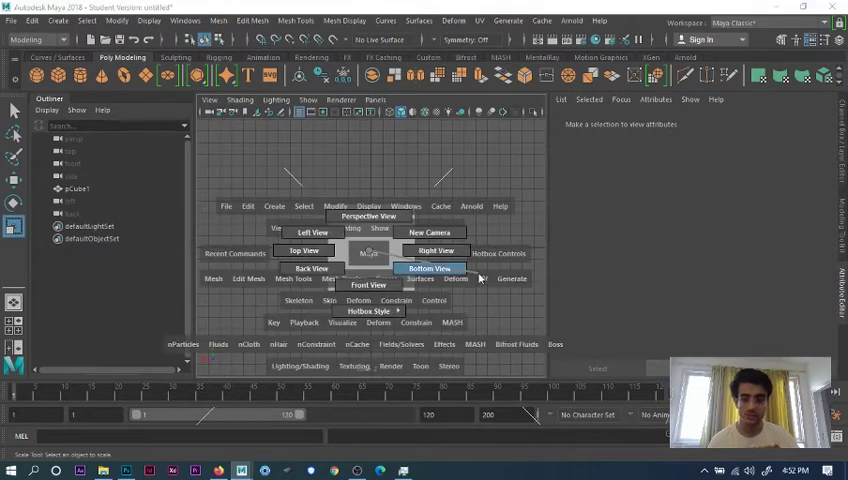
View the cube from Bottom View, then return the viewport to perspective.
click(429, 267)
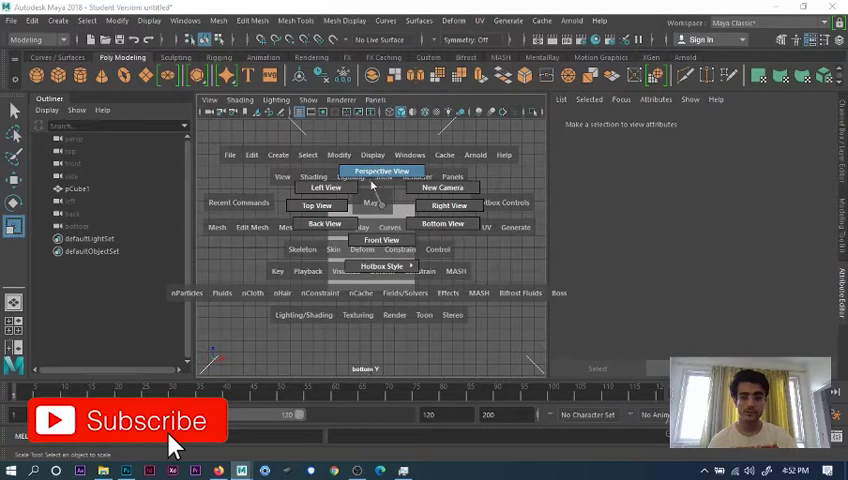
click(381, 171)
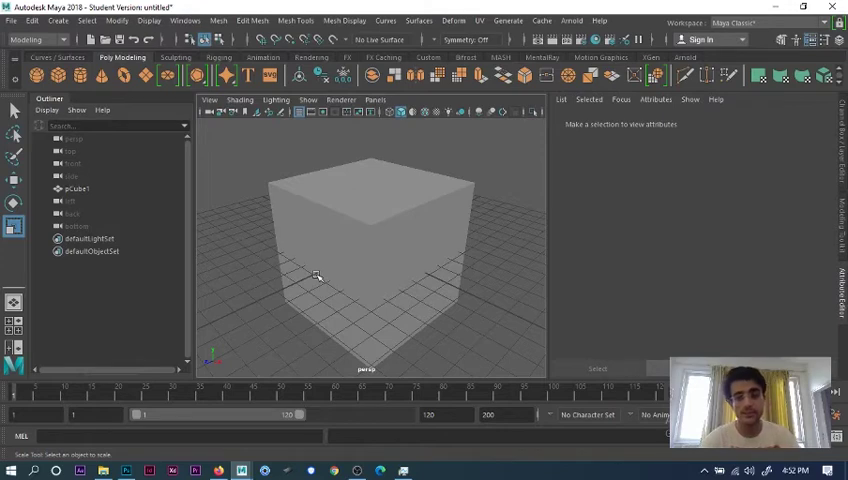
mouse_move(303, 266)
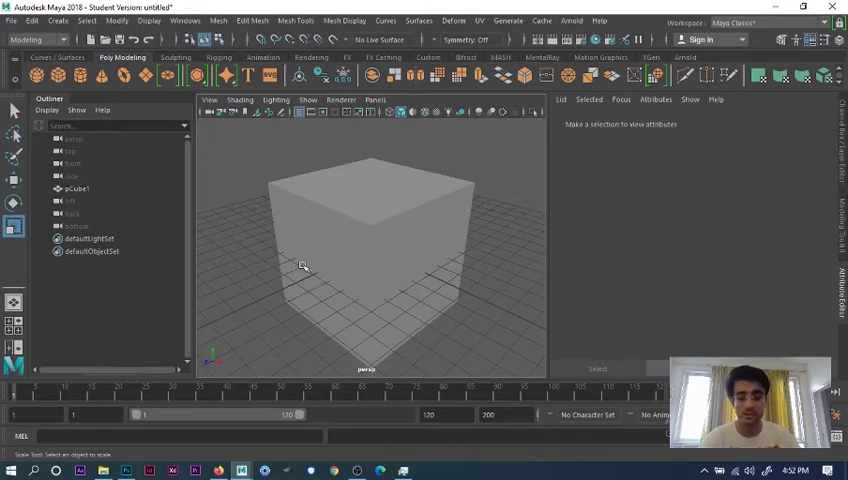